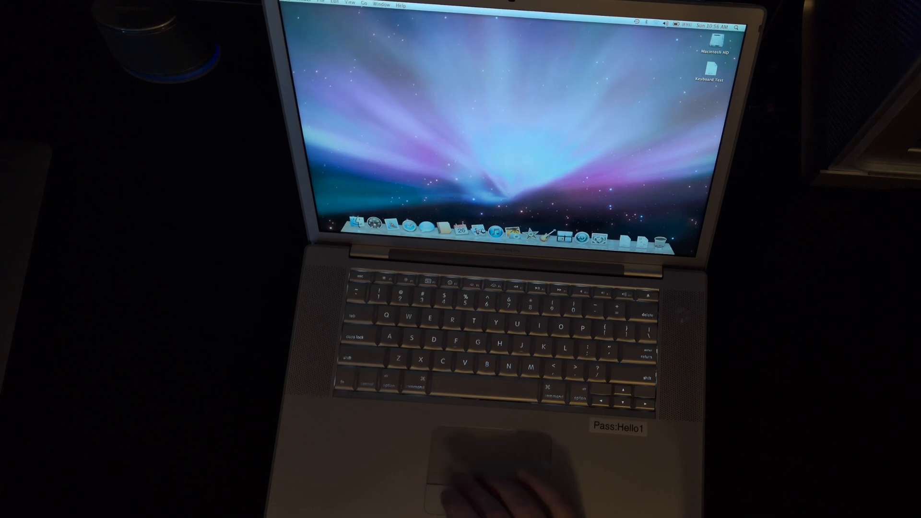
- Show the Apple menu's system options, briefly opening and closing the Applications window
left_click(304, 5)
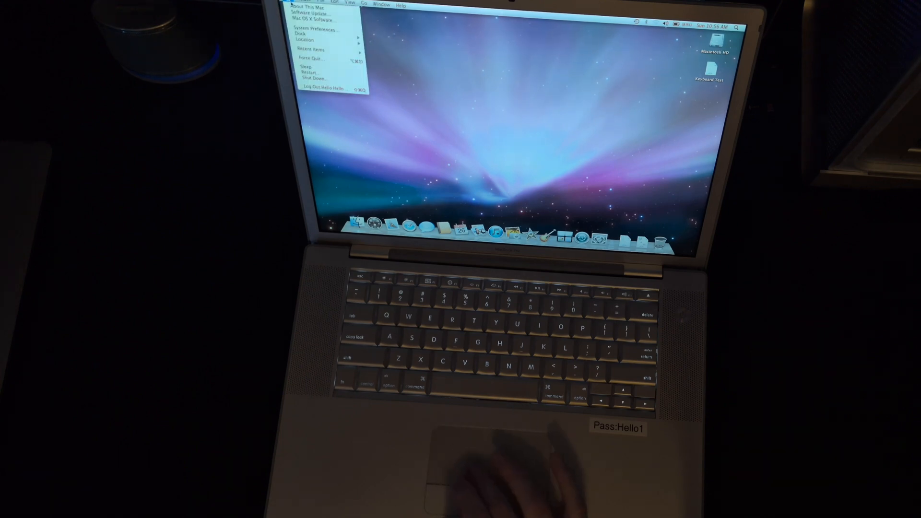
left_click(314, 8)
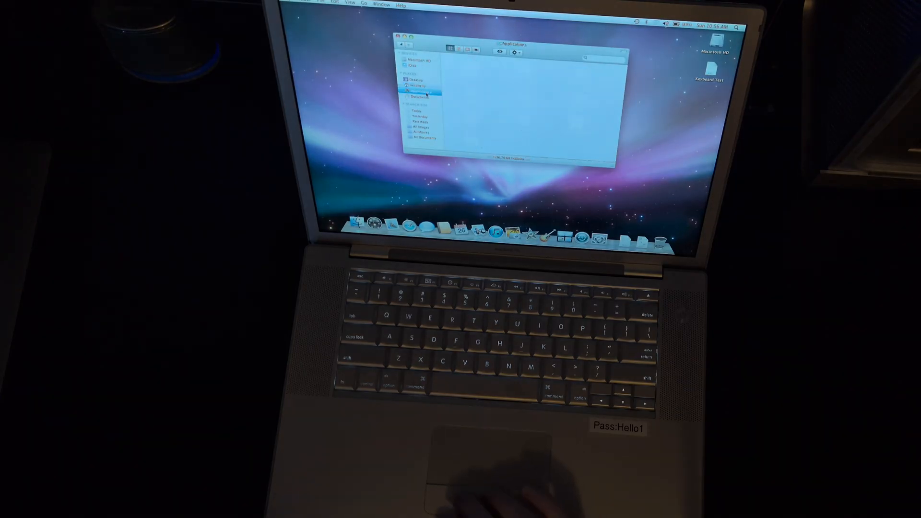
left_click(420, 94)
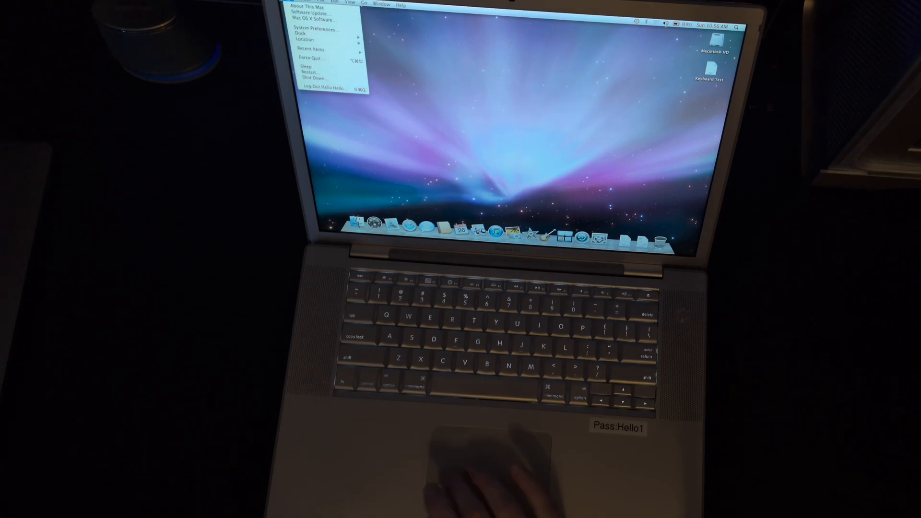
- View About This Mac, then show the home folder with Desktop, Documents, Downloads, Music and Pictures
left_click(308, 9)
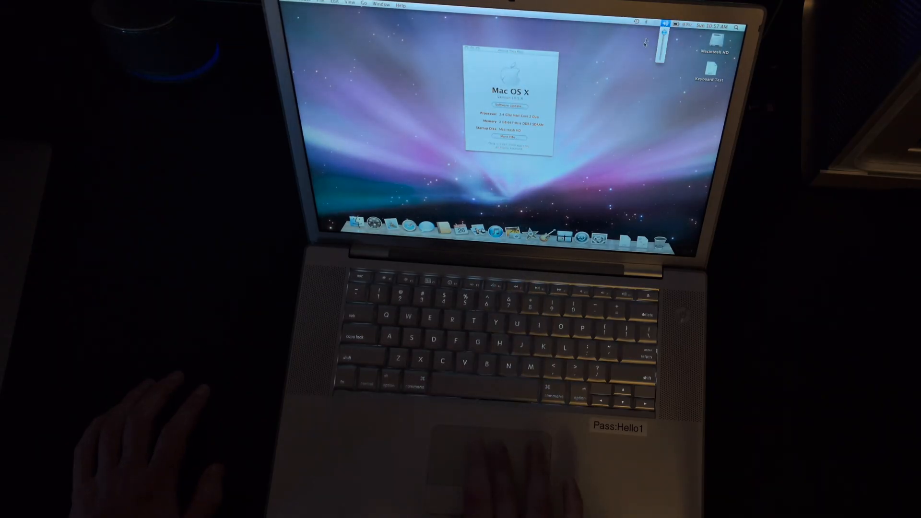
left_click(673, 25)
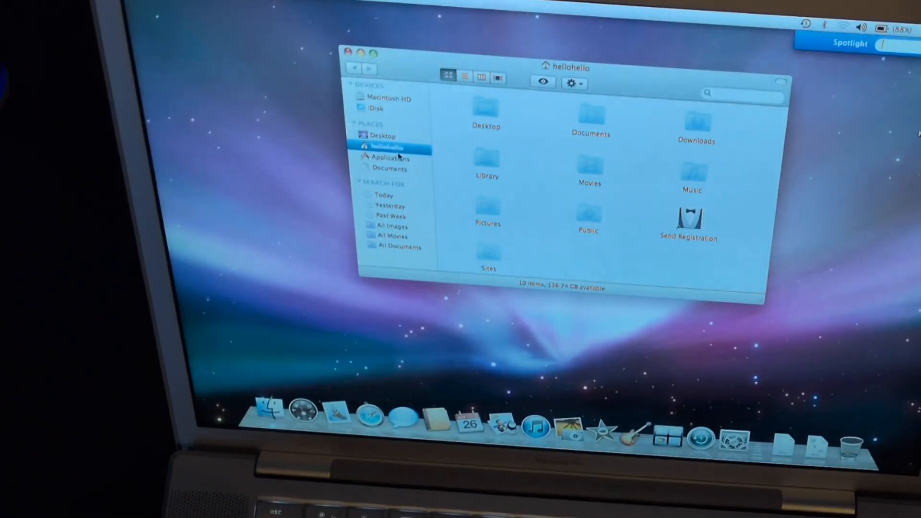
- Browse Applications > Utilities and select the System Profiler utility
left_click(390, 159)
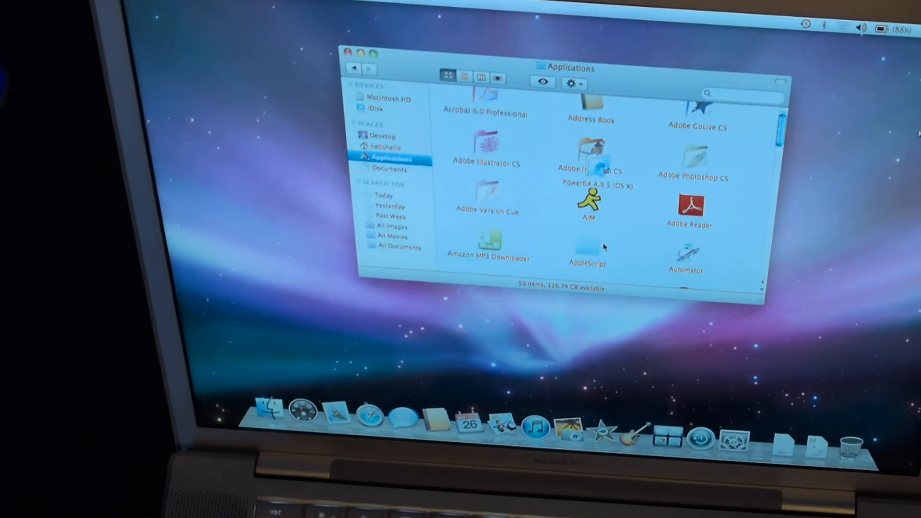
scroll("down", 3)
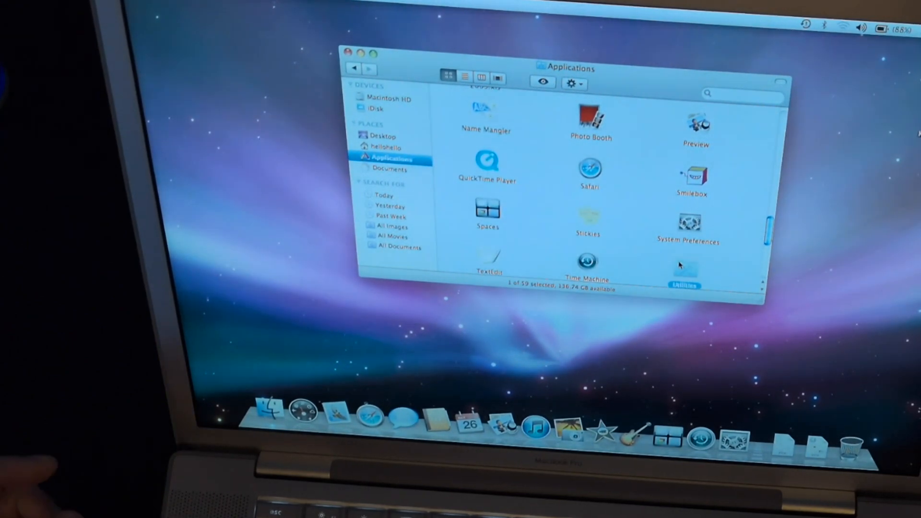
double_click(684, 268)
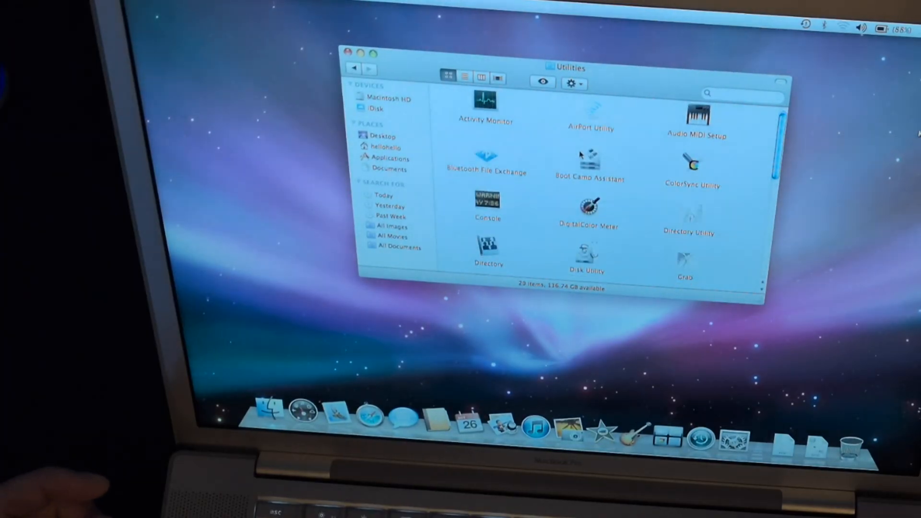
scroll("down", 3)
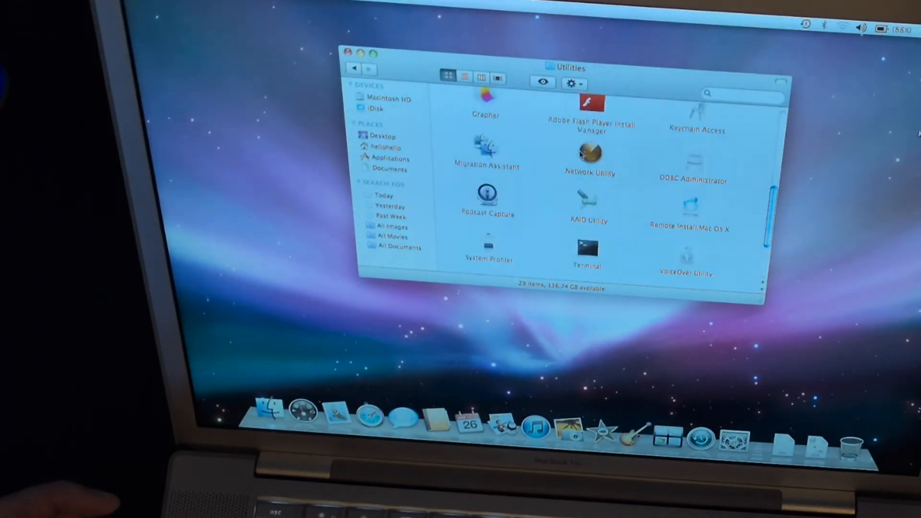
scroll("down", 3)
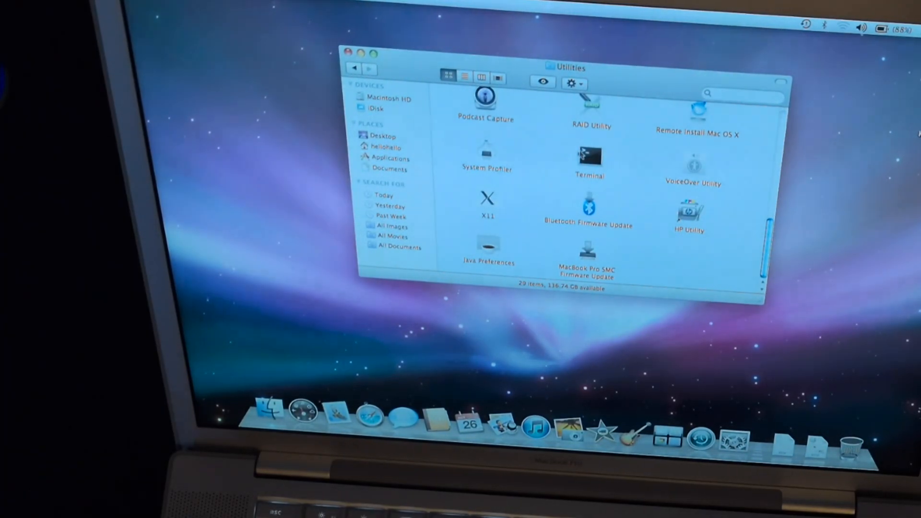
left_click(487, 153)
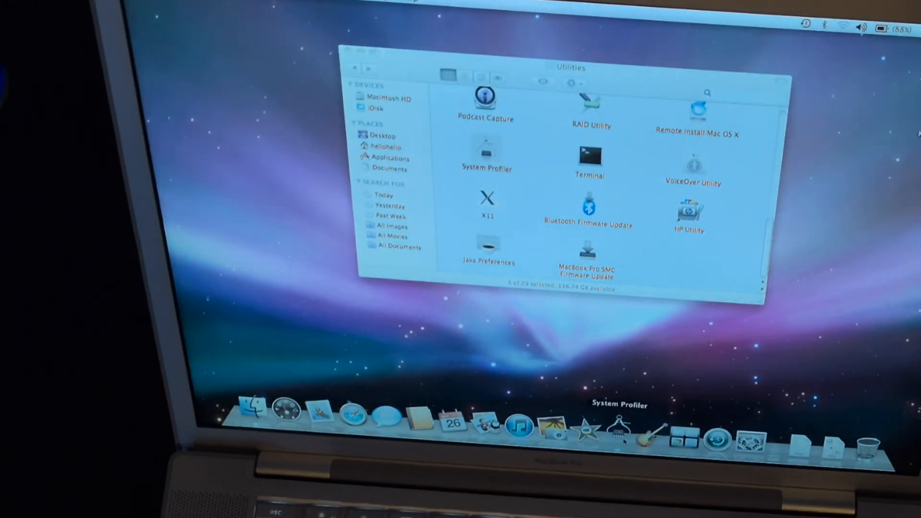
- Launch System Profiler to see the MacBook Pro's 2.4 GHz Core 2 Duo and 2 GB memory overview
double_click(486, 151)
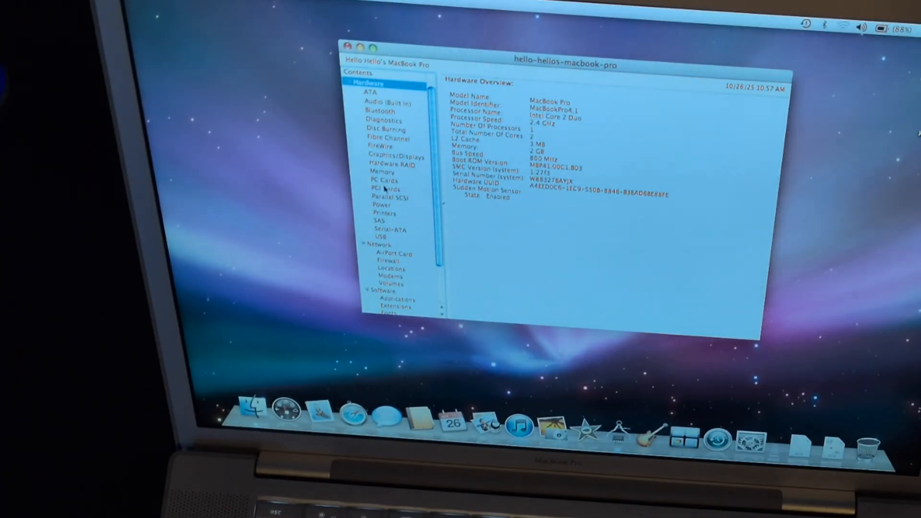
left_click(380, 204)
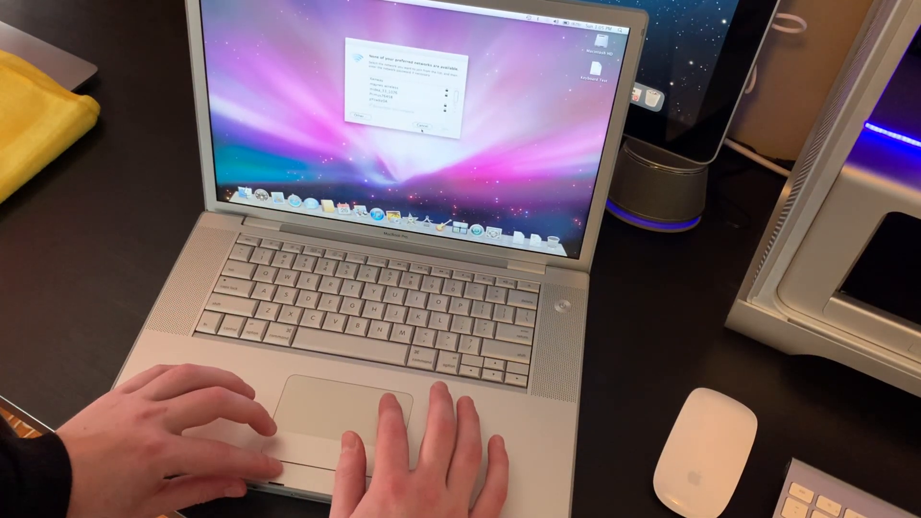
- Dismiss the notice that no preferred wireless networks are available
left_click(425, 125)
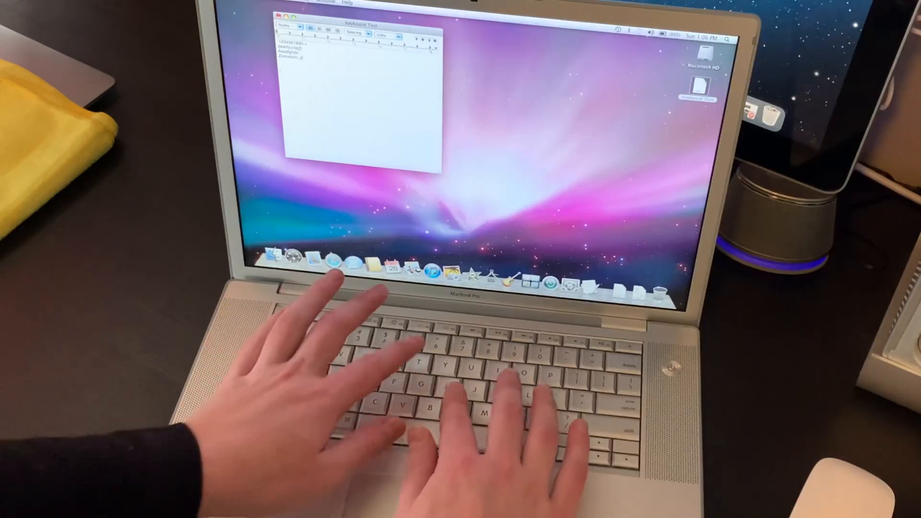
- Write 'this keyboard is so much different from newer macbook' in the Keyboard Test note
type("this keyboard is")
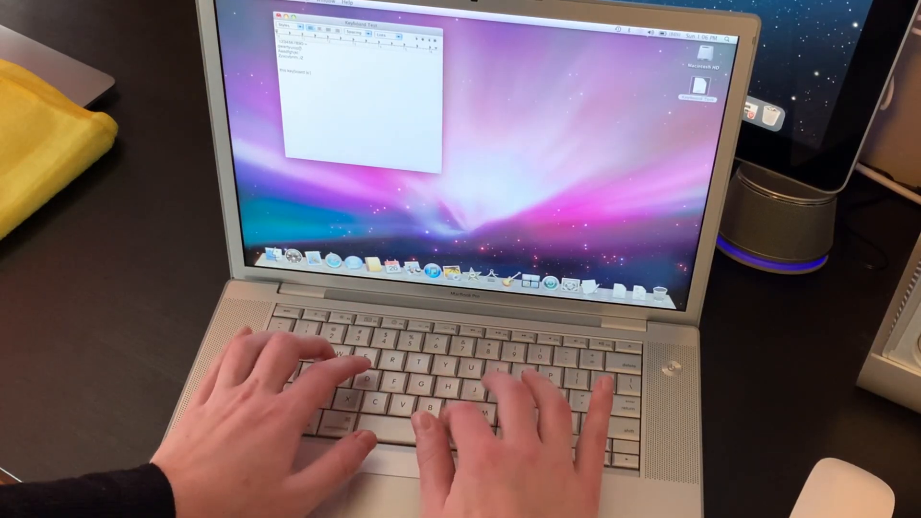
type("so much different")
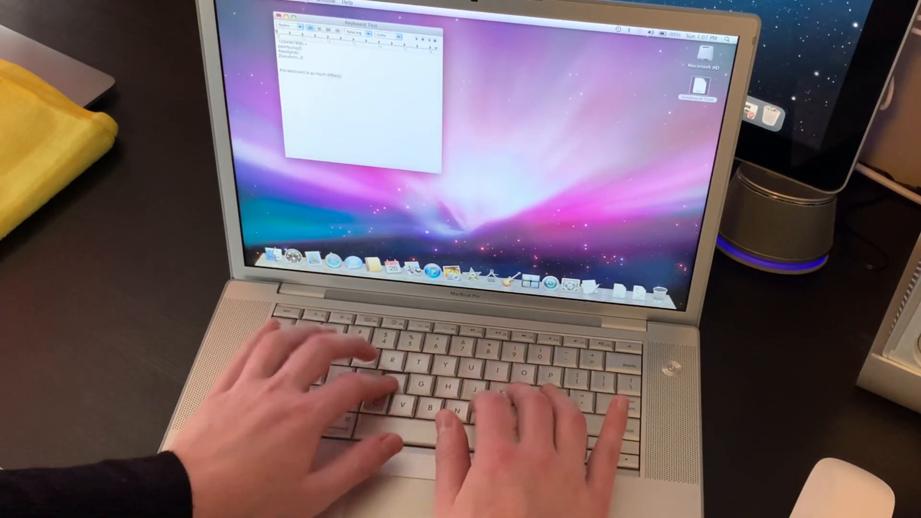
type("from newer macbook")
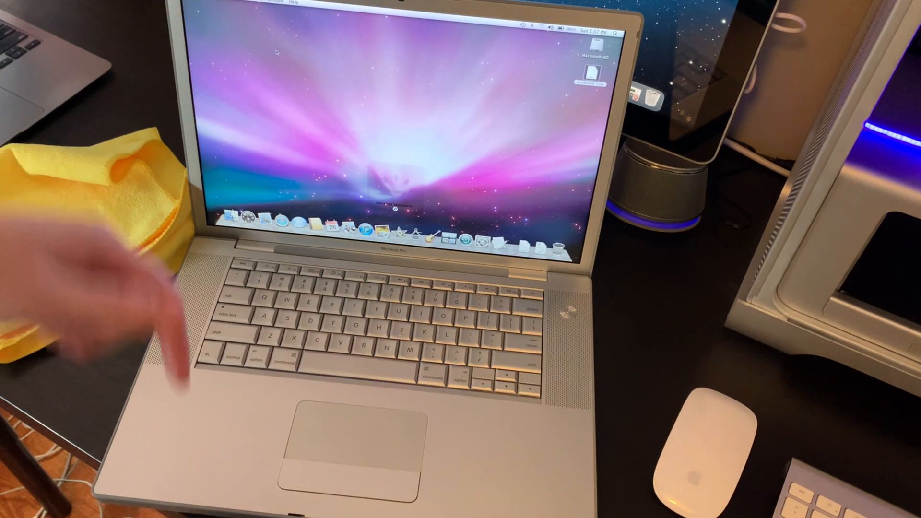
- Show the battery menu's Better Battery Life, Normal, Better Performance and Custom modes
left_click(569, 27)
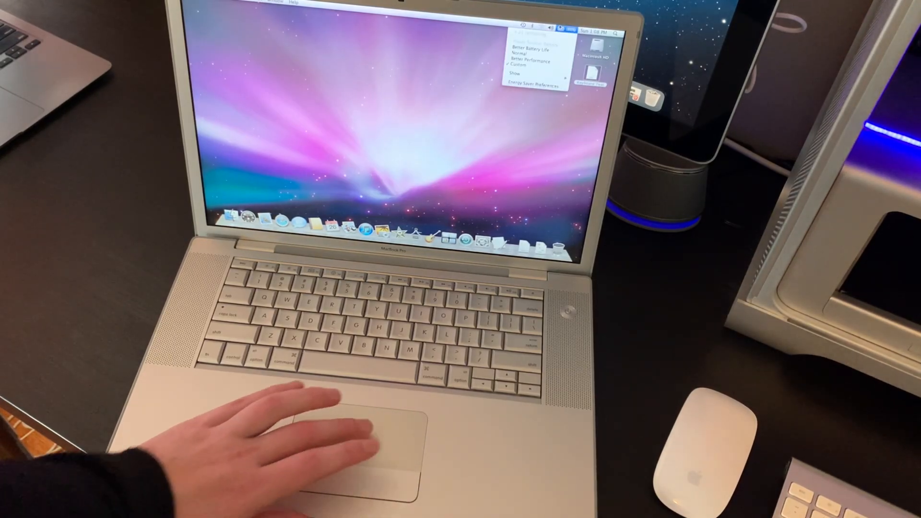